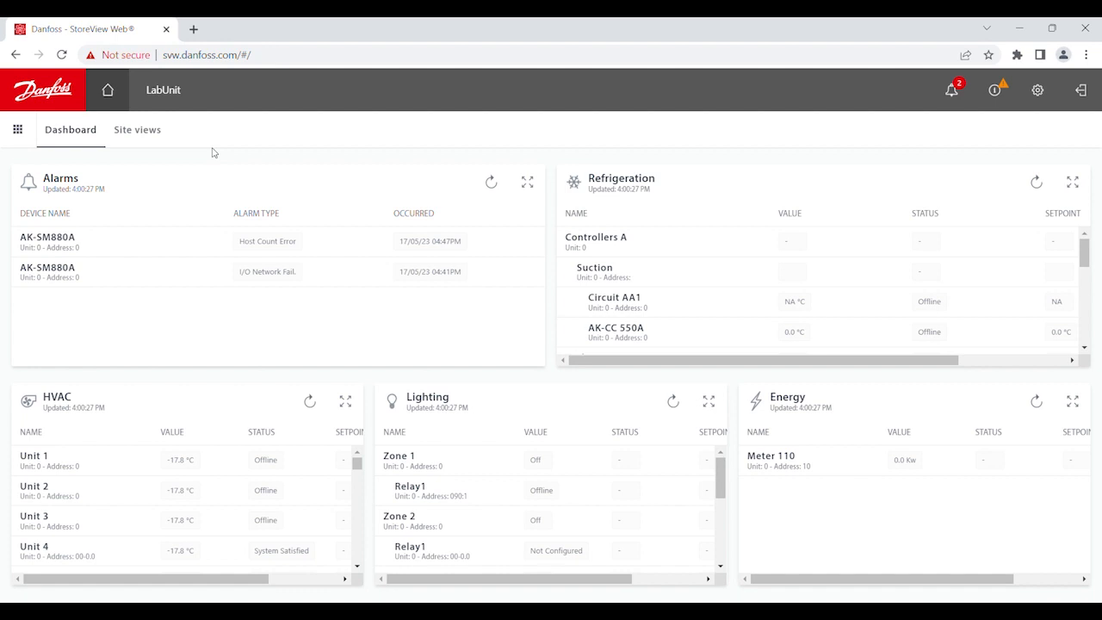
# - Go to the unit's Configuration area from the app menu
pyautogui.click(491, 183)
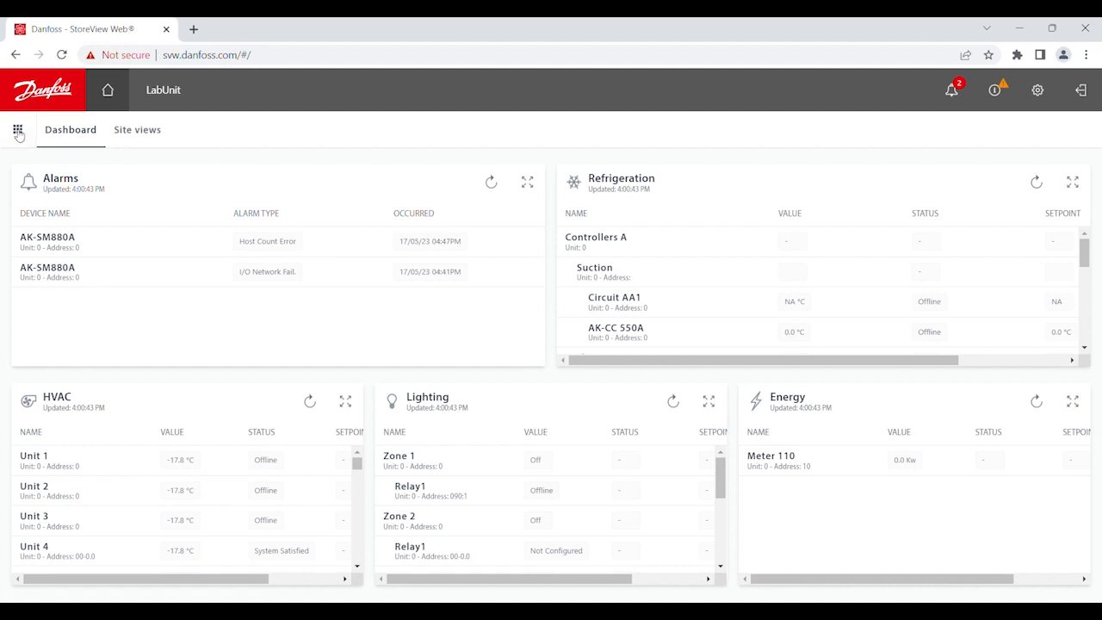
pyautogui.click(17, 129)
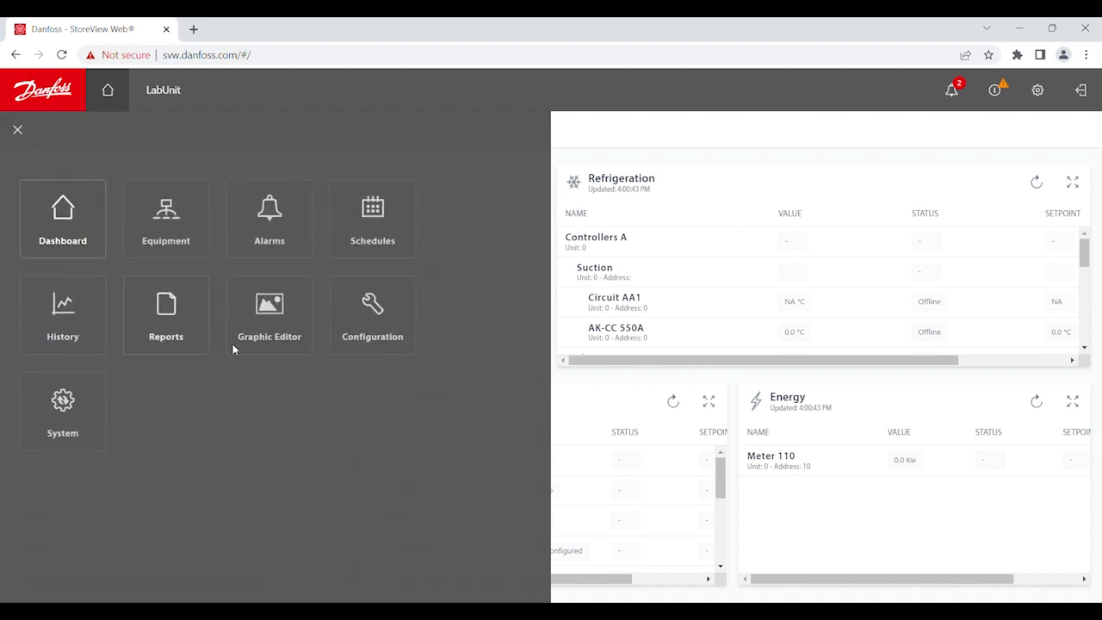
pyautogui.click(372, 313)
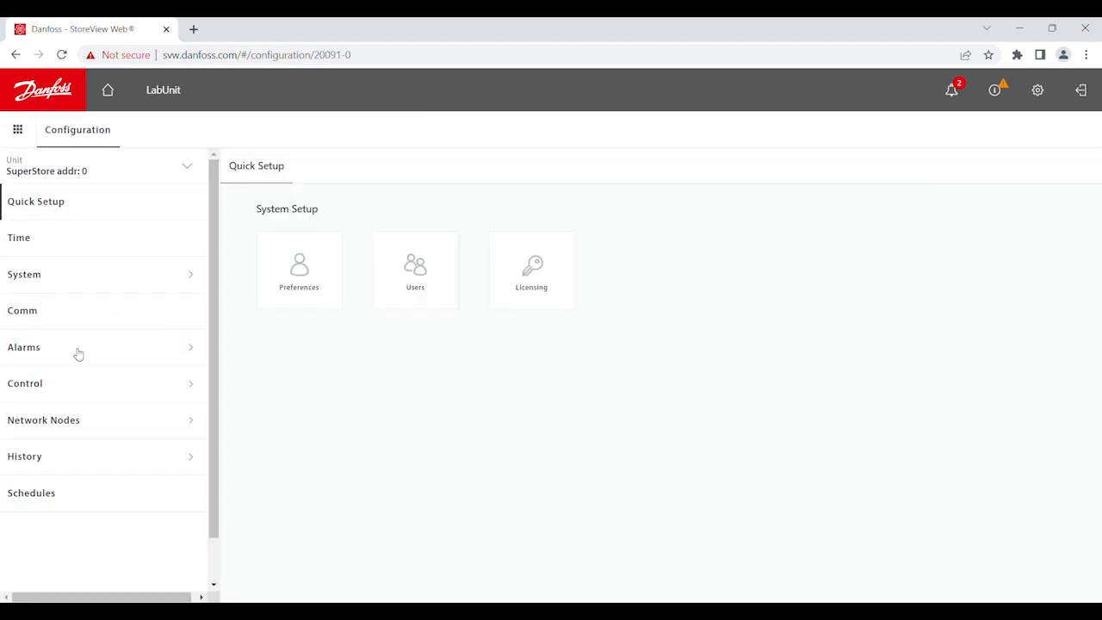
# - Show the Network Nodes points list with the Relays tab (Zone 1, Fan AHU, Heat Reclm)
pyautogui.click(43, 420)
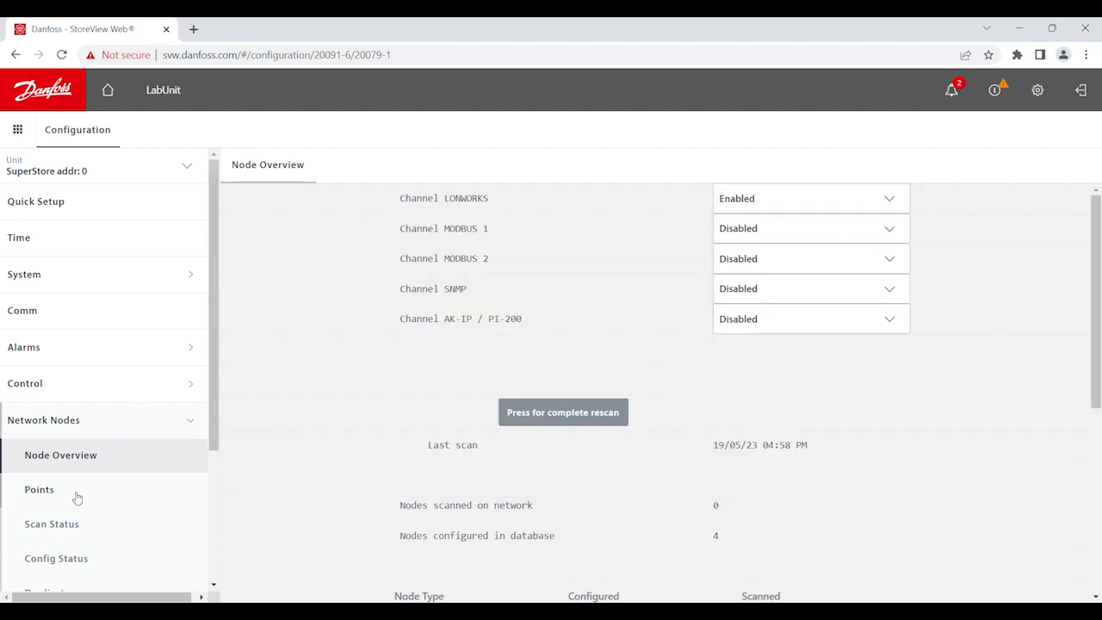
pyautogui.click(38, 489)
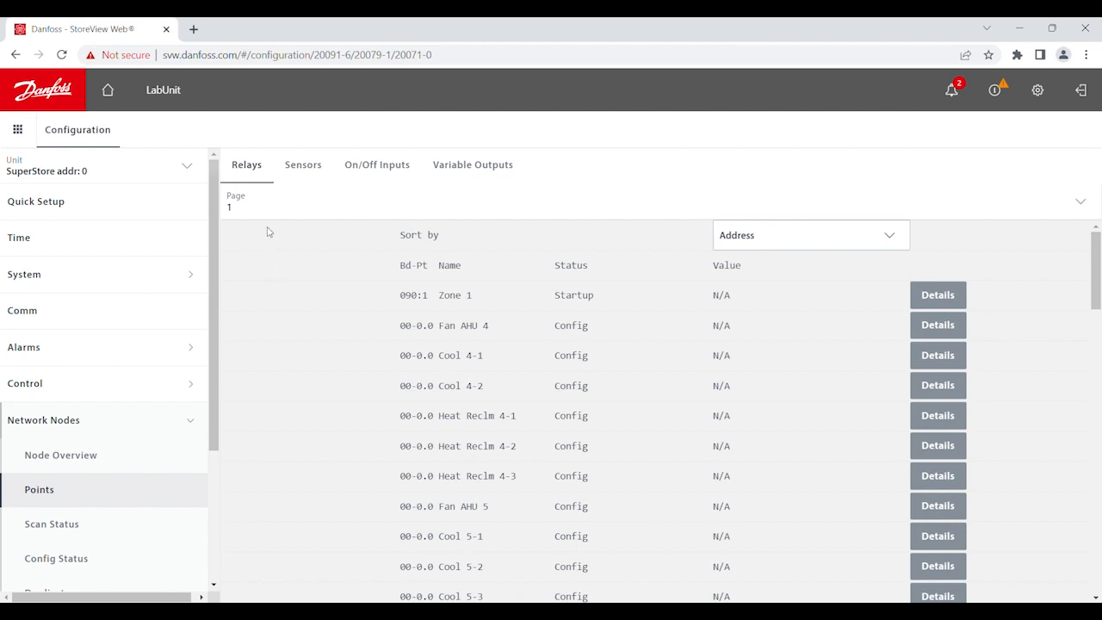
pyautogui.moveTo(119, 114)
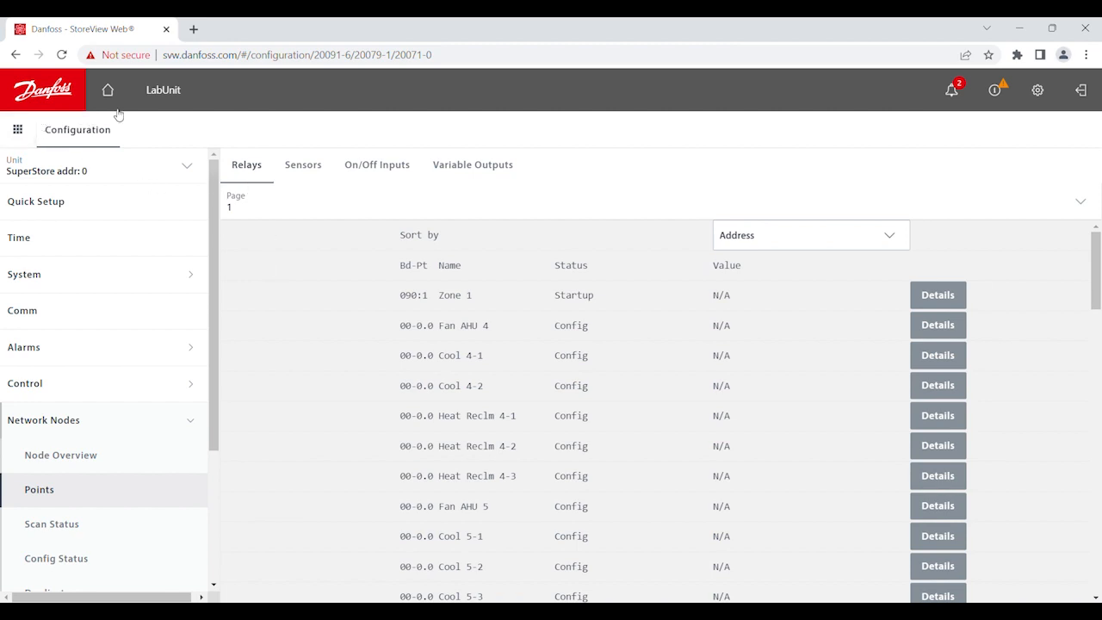
# - Return to the Dashboard and reach System software management showing unit version 3.2.7
pyautogui.click(106, 89)
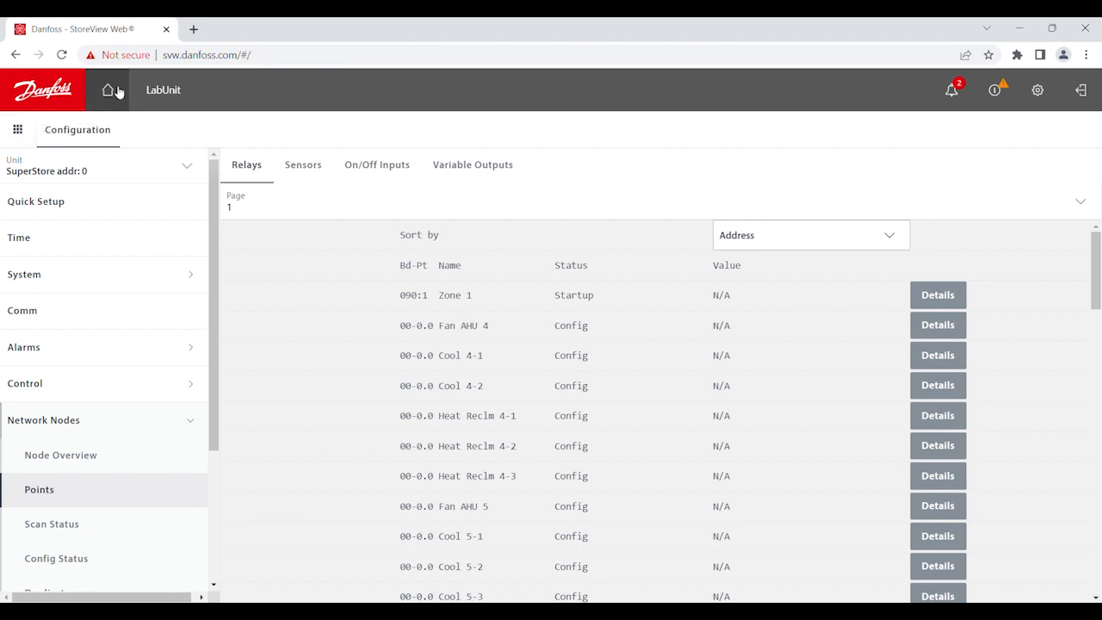
pyautogui.click(107, 90)
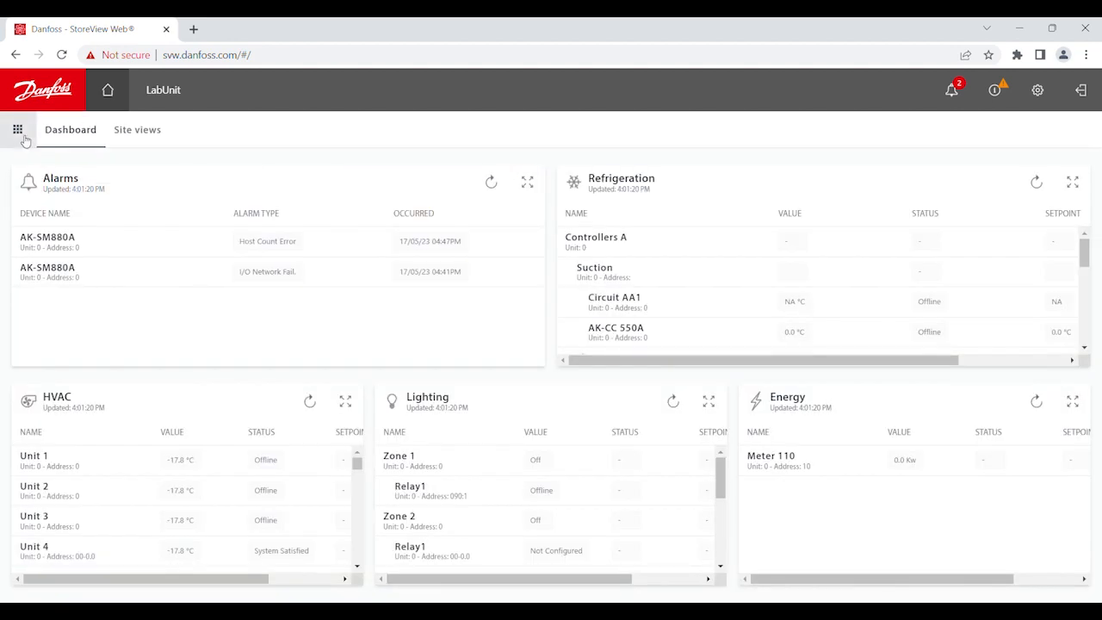
pyautogui.click(17, 129)
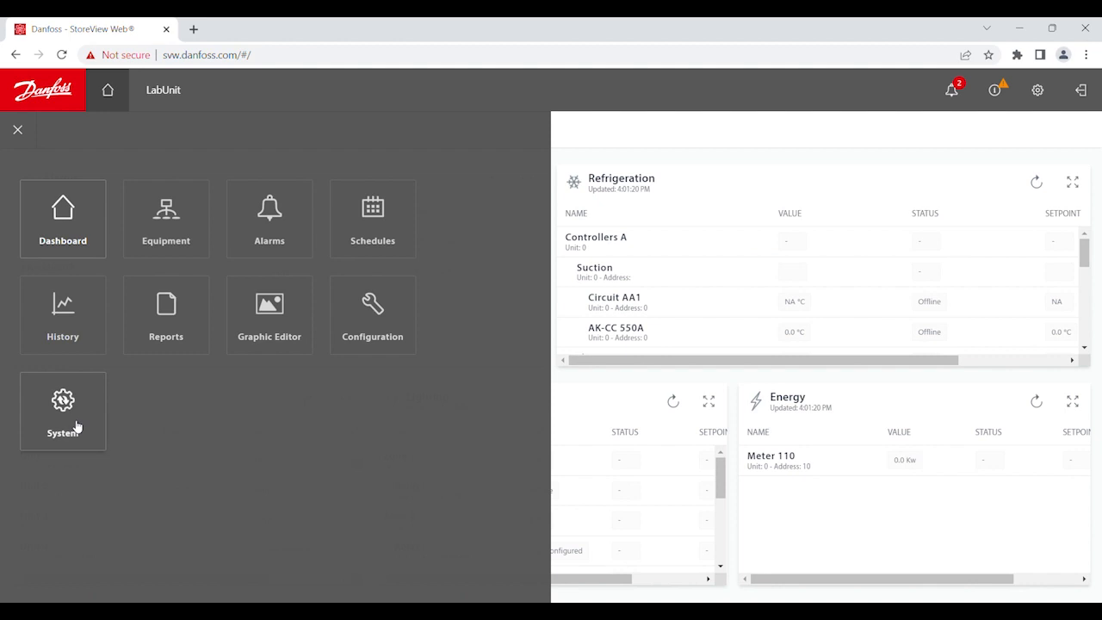
pyautogui.click(62, 412)
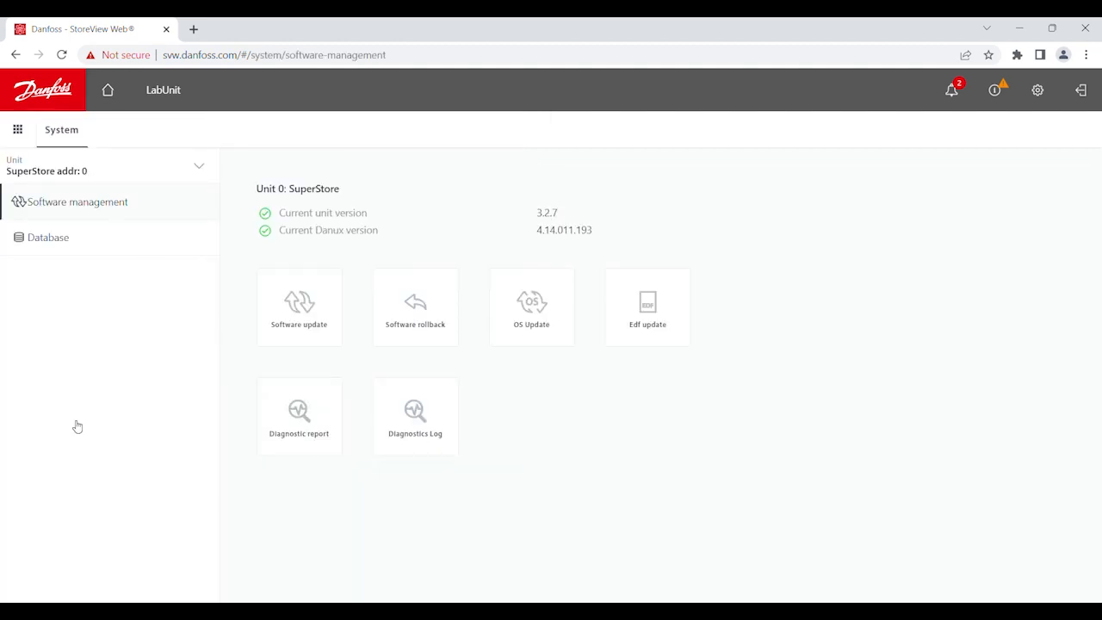
pyautogui.moveTo(300, 306)
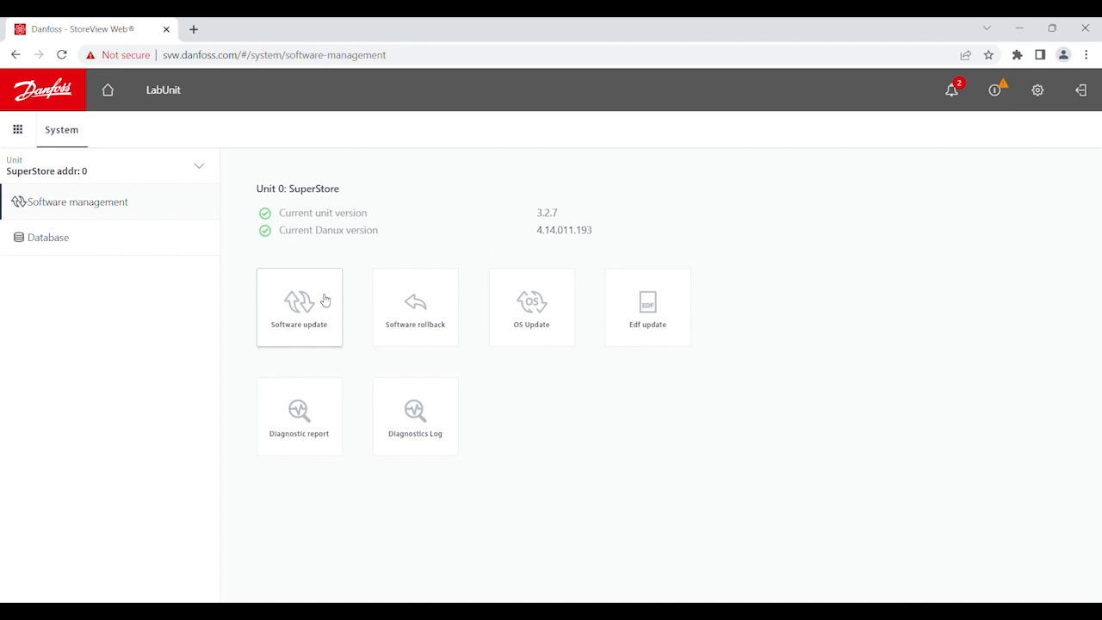
# - Begin a software update with backup kept, choosing a locally stored file as source
pyautogui.click(300, 306)
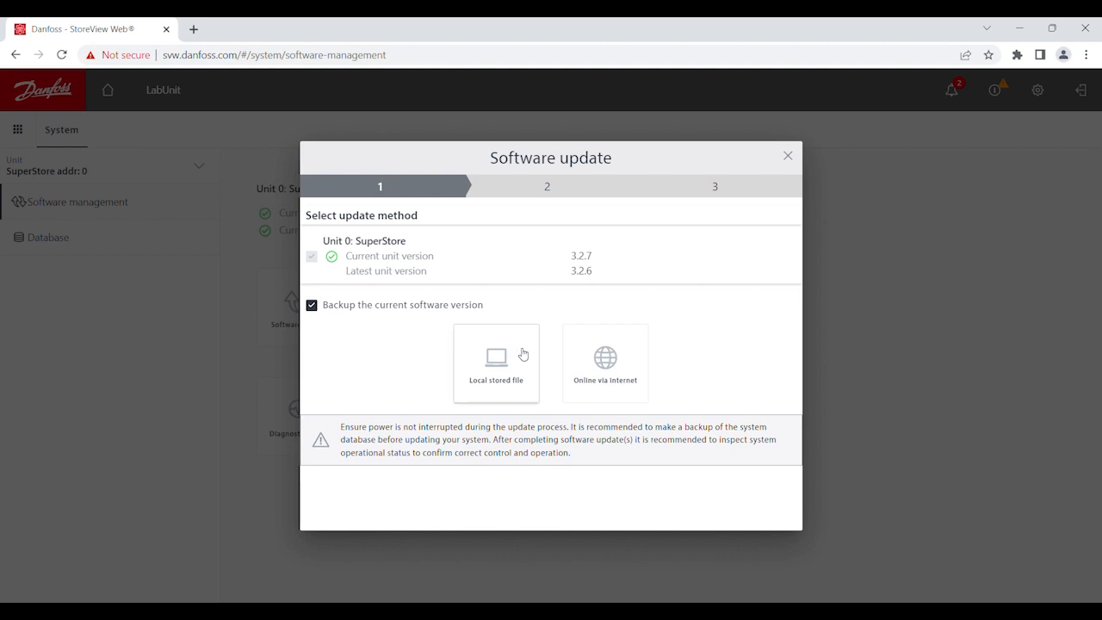
pyautogui.click(496, 362)
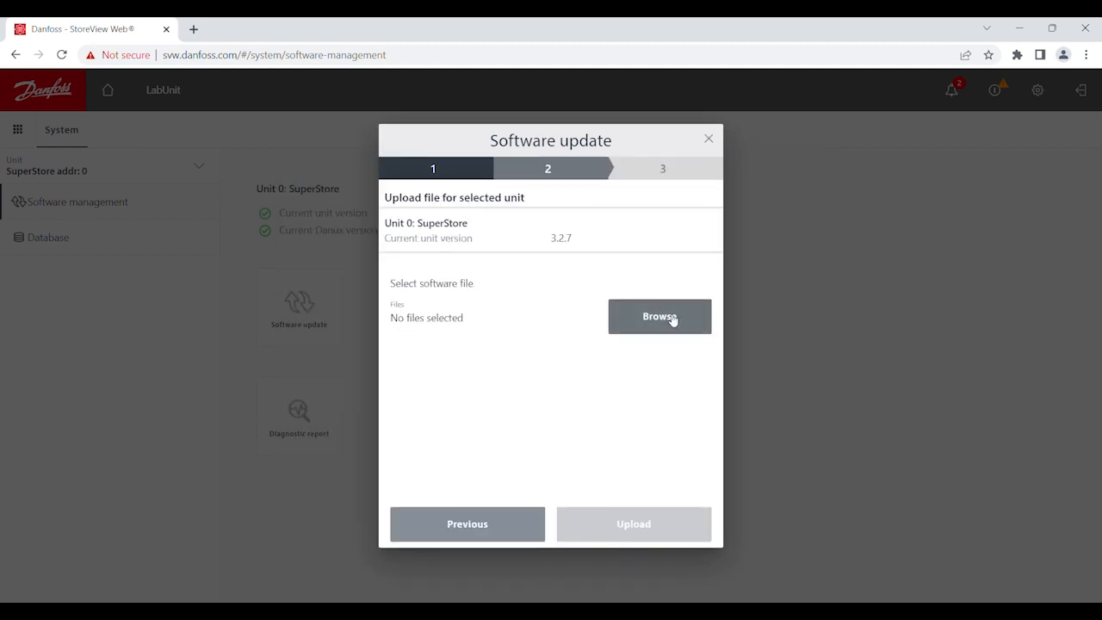
# - Choose SM800A-3.2.7.spk from the computer as the update package
pyautogui.click(660, 317)
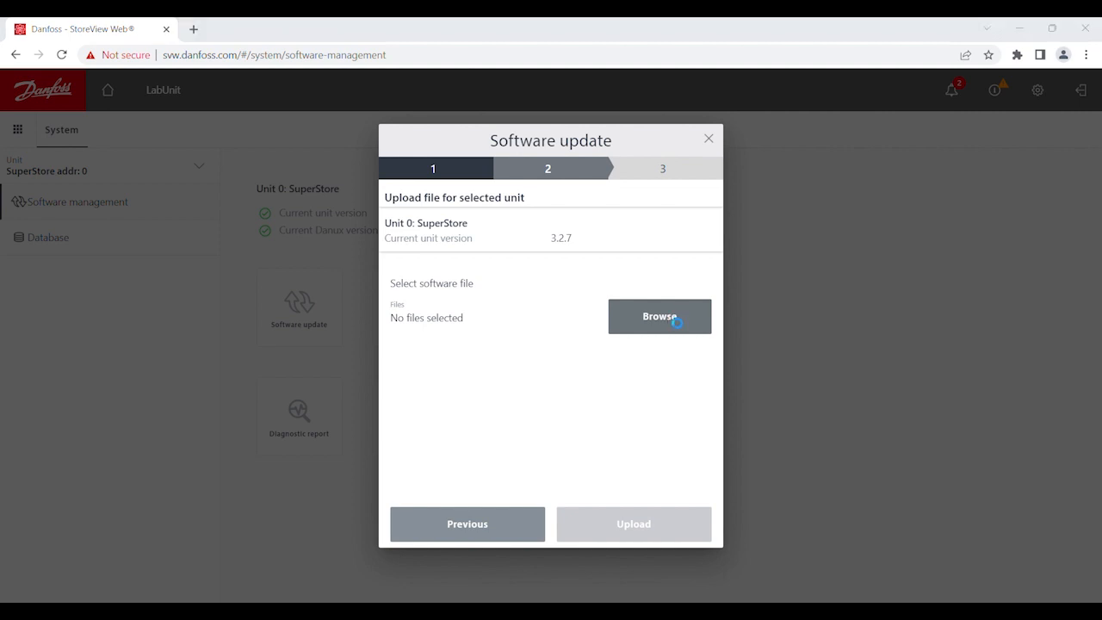
pyautogui.moveTo(427, 336)
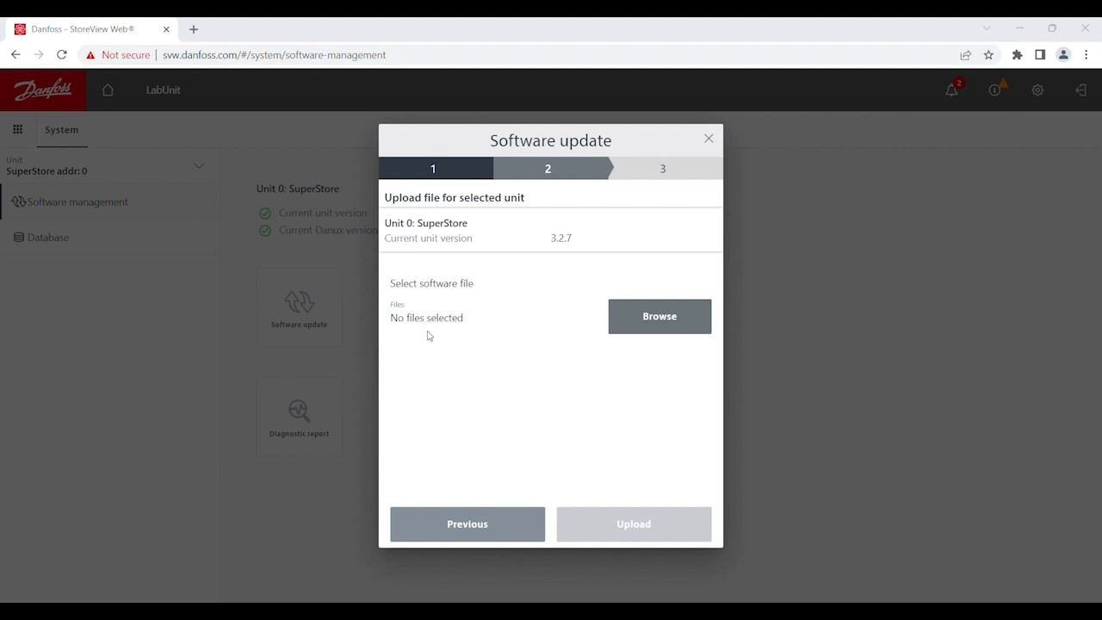
pyautogui.click(660, 317)
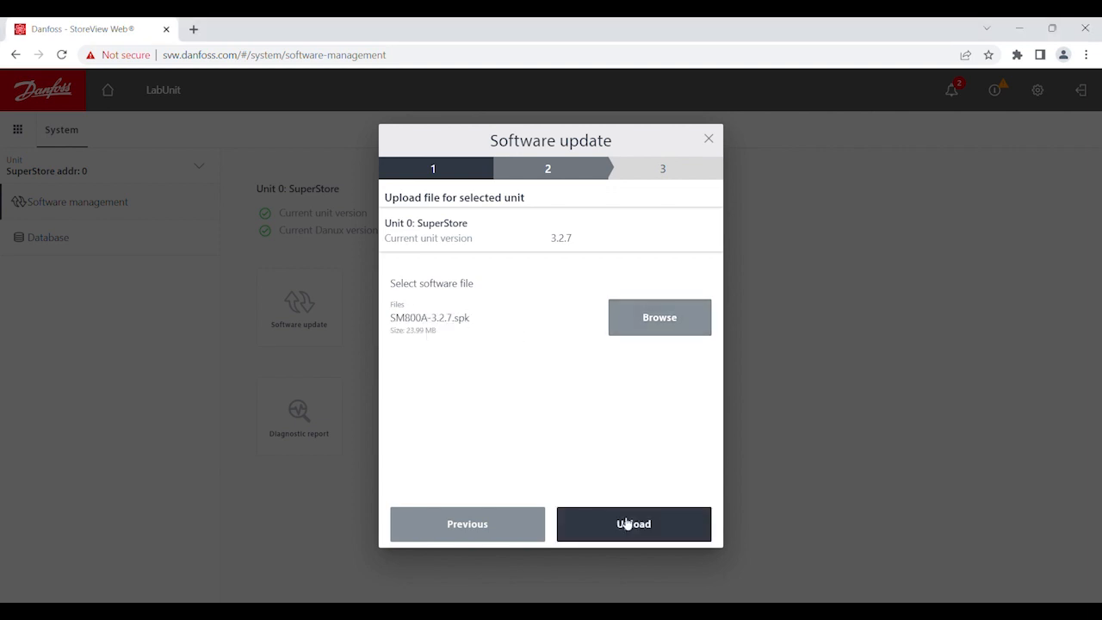
# - Upload and install the package until 'Software installed successfully' appears with Finish
pyautogui.click(634, 524)
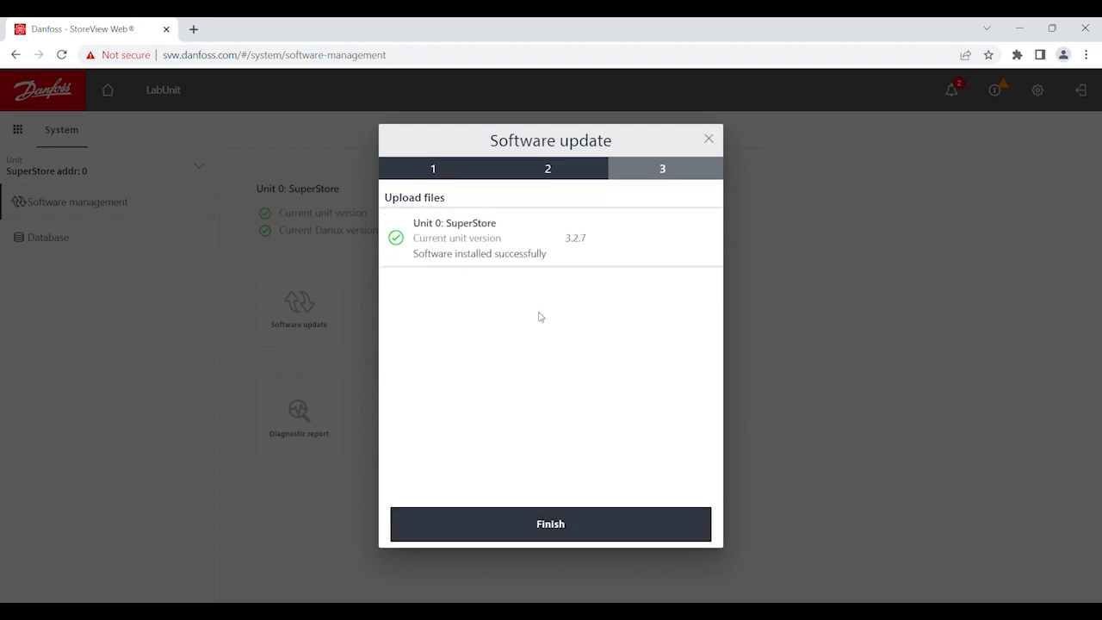
pyautogui.moveTo(438, 262)
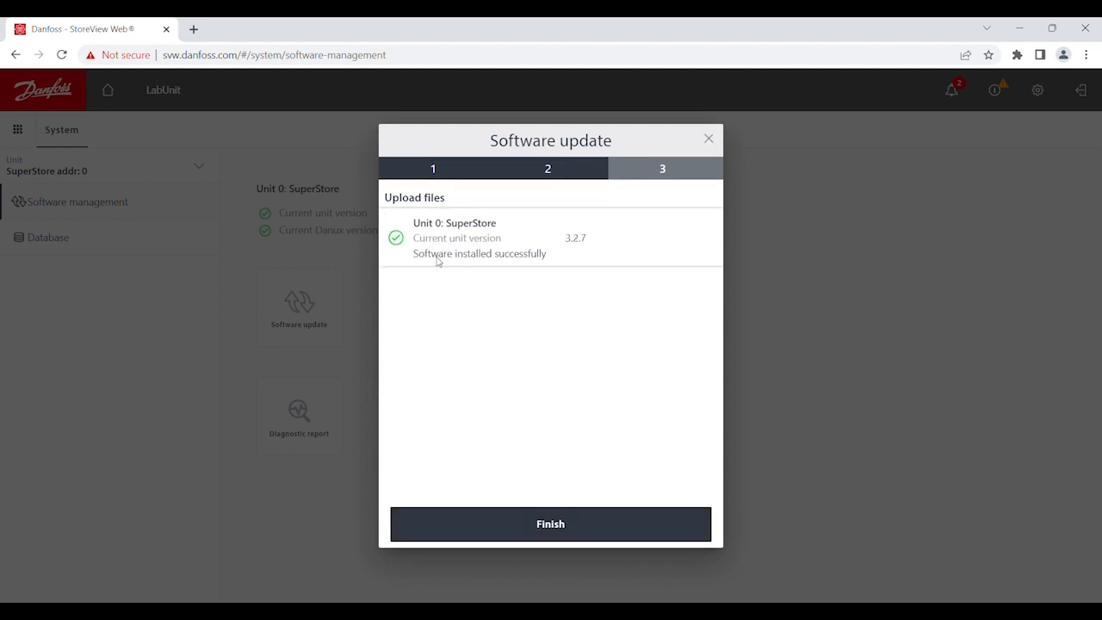